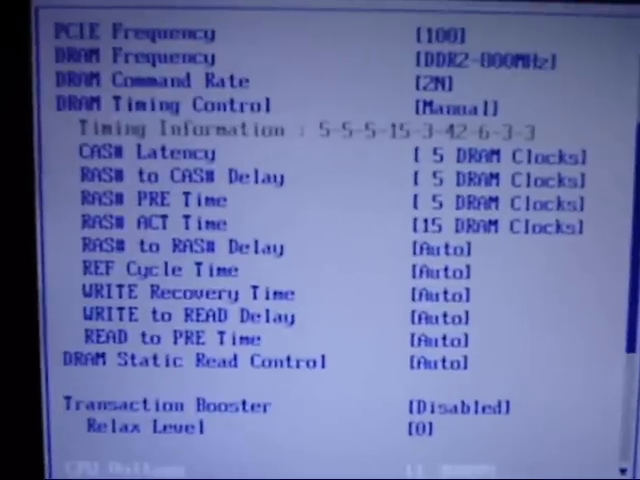
Scroll past the 5-5-5-15 DRAM timings down to the DRAM 2.20V and CPU 1.3000V voltages.
scroll("down", 3)
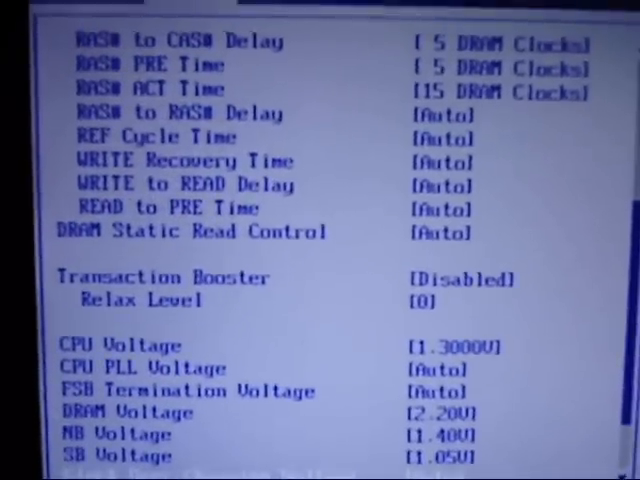
scroll("down", 3)
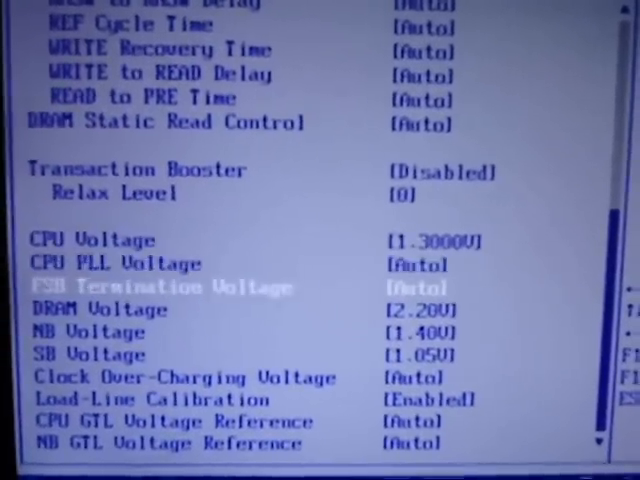
key("Down")
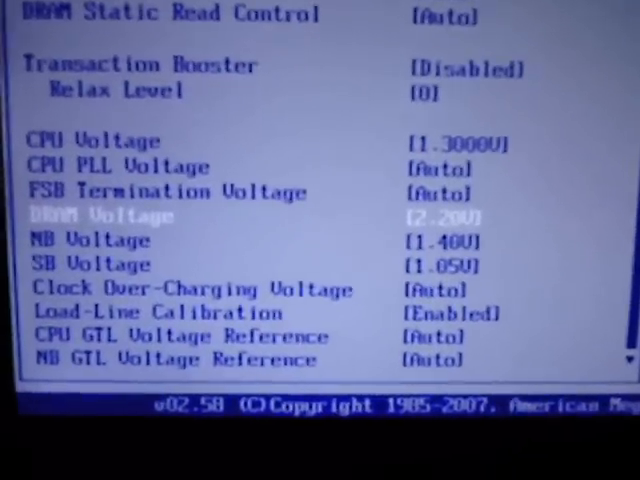
key("down")
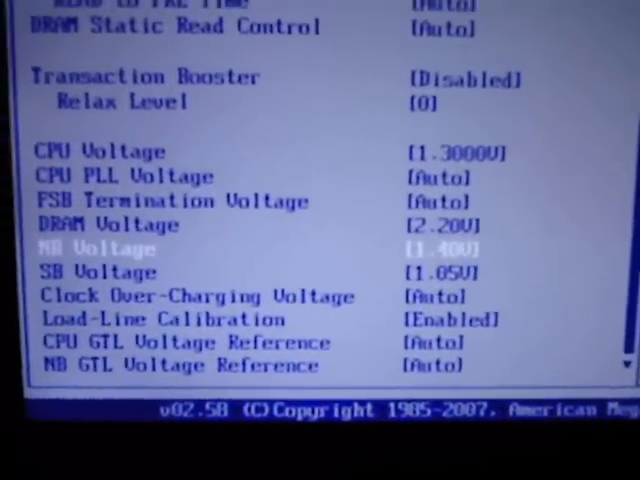
key("Down")
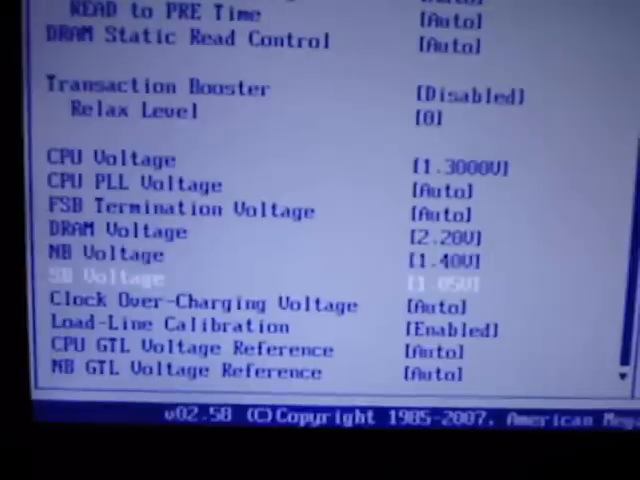
key("Down")
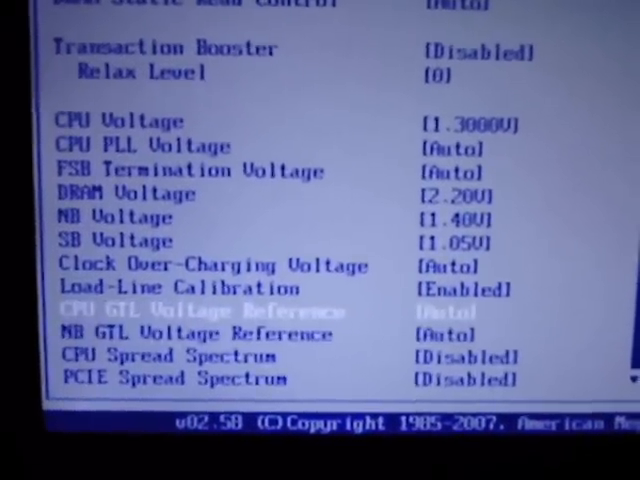
key("Up")
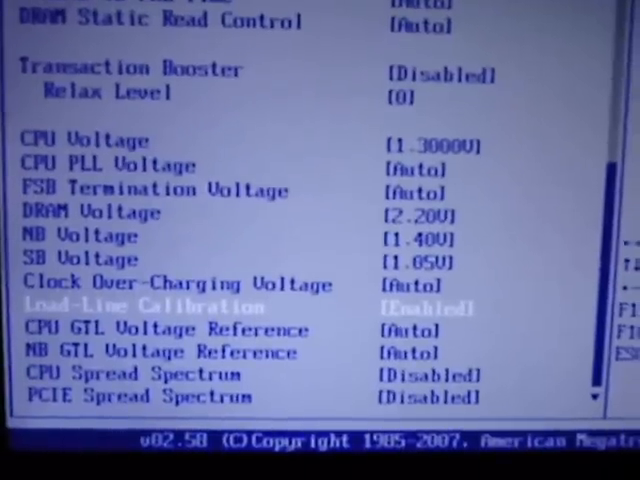
key("Up")
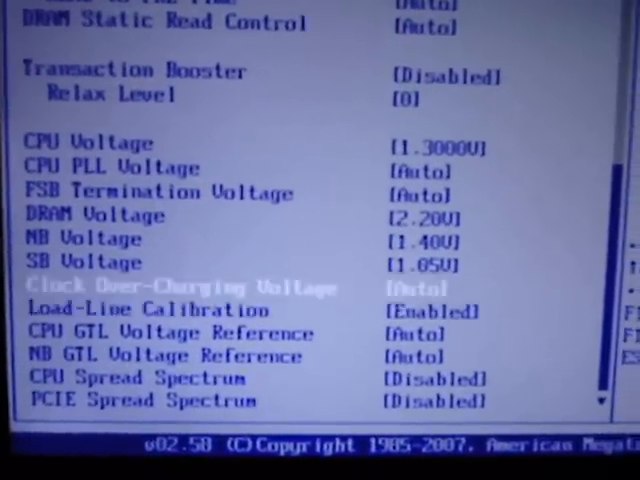
key("Up")
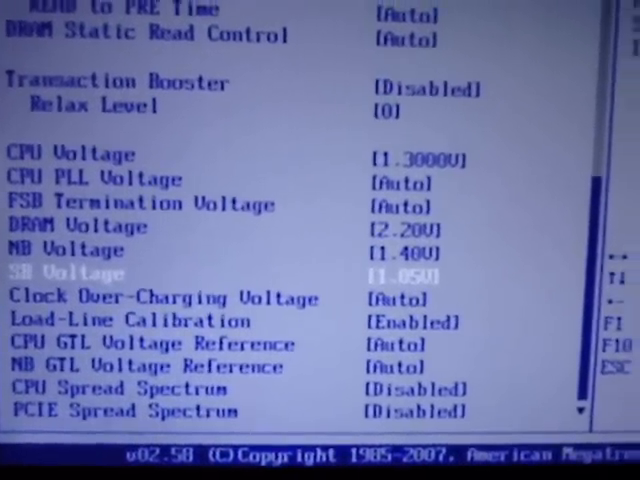
Show the FSB Strap to North Bridge choices (Auto to 400MHz), with 400MHz current.
key("Up")
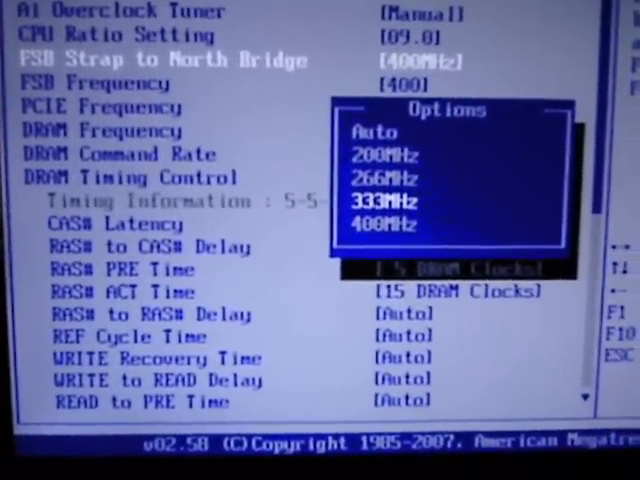
key("Down")
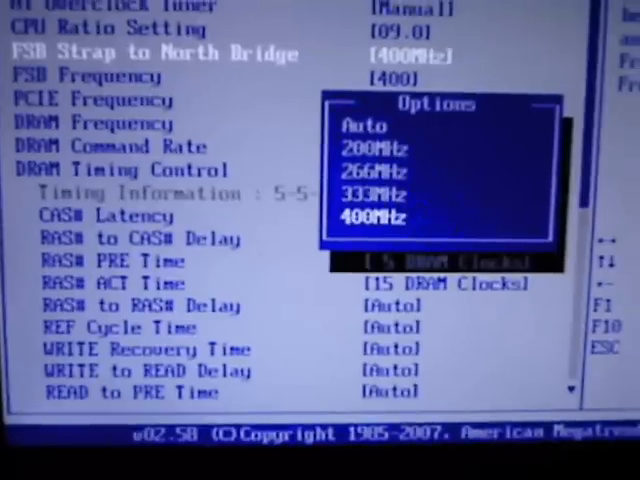